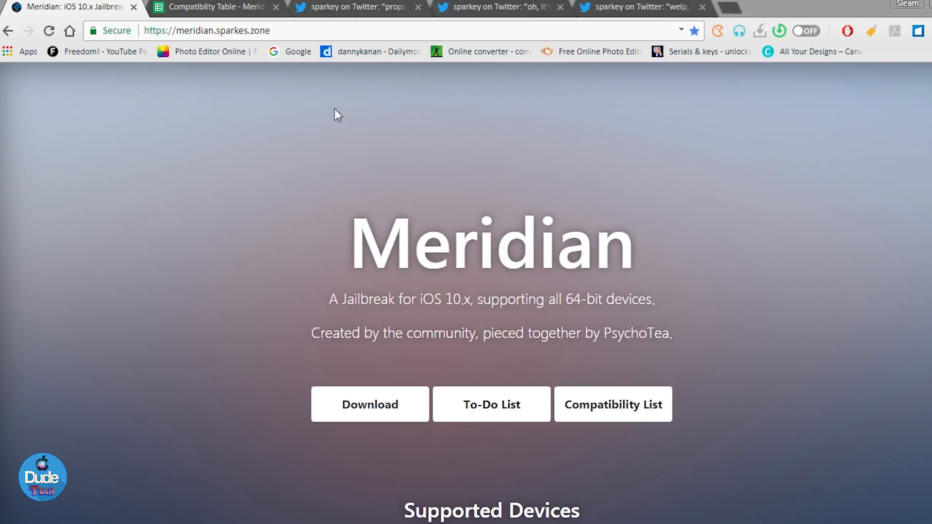
Step: Bring up sparkey's Valentine's tweet saying Cydia is almost done, with Cydia screenshots
left_click(351, 7)
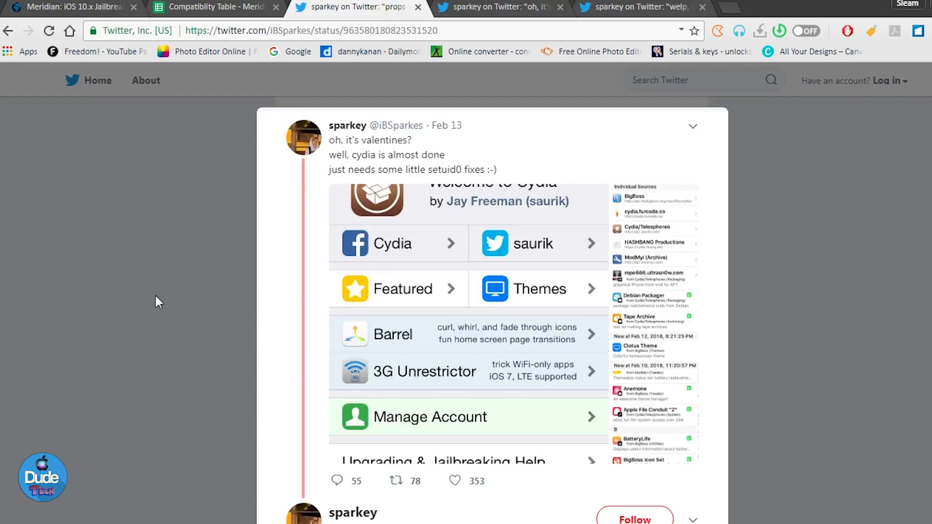
mouse_move(198, 164)
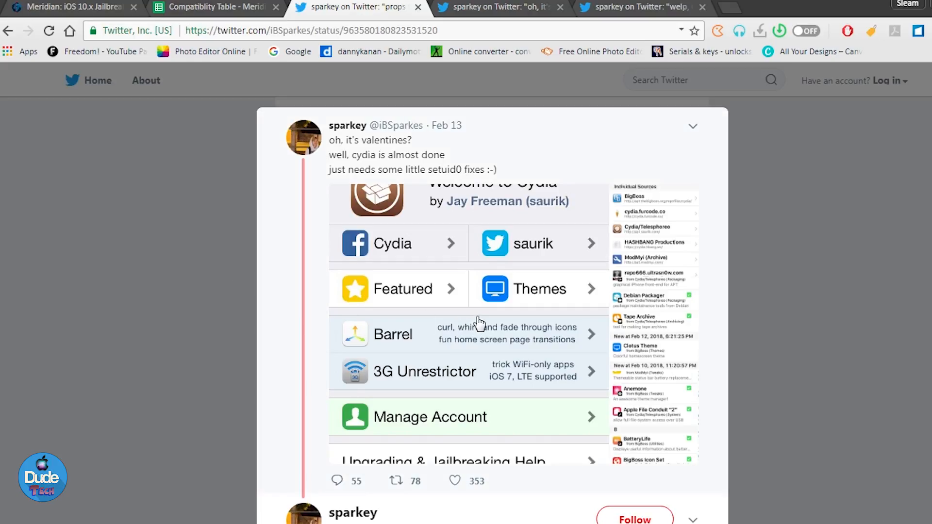
left_click(479, 321)
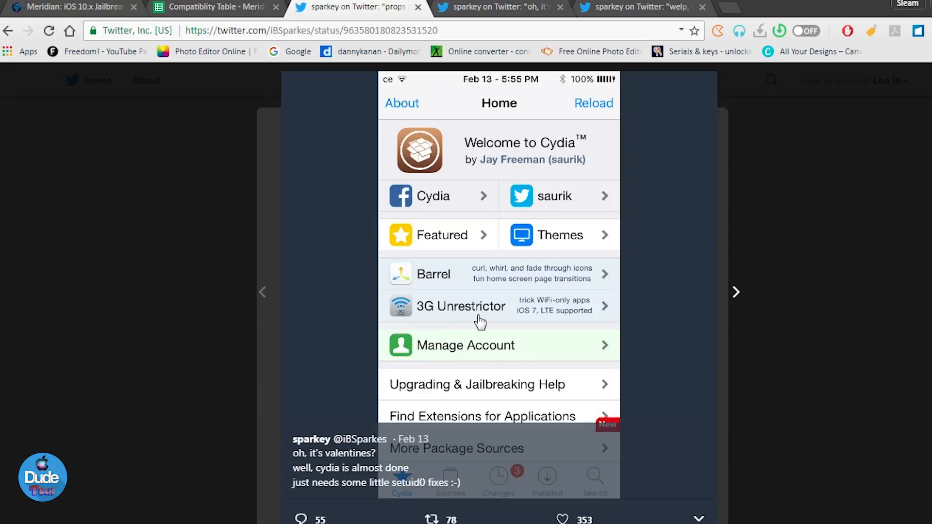
mouse_move(713, 53)
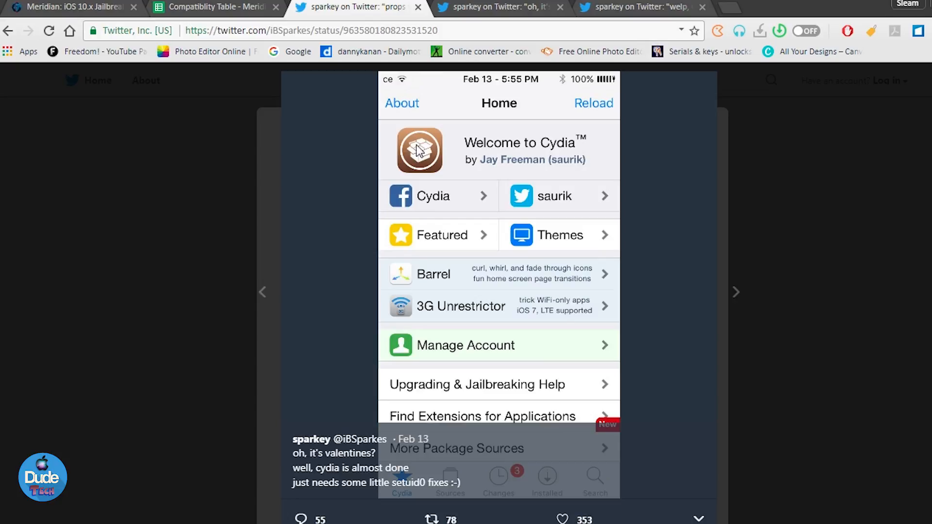
mouse_move(459, 111)
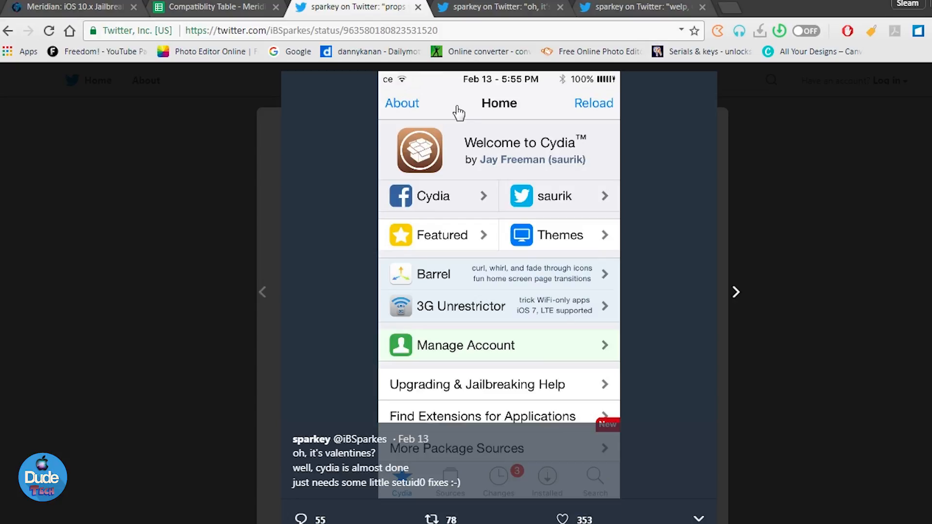
mouse_move(397, 92)
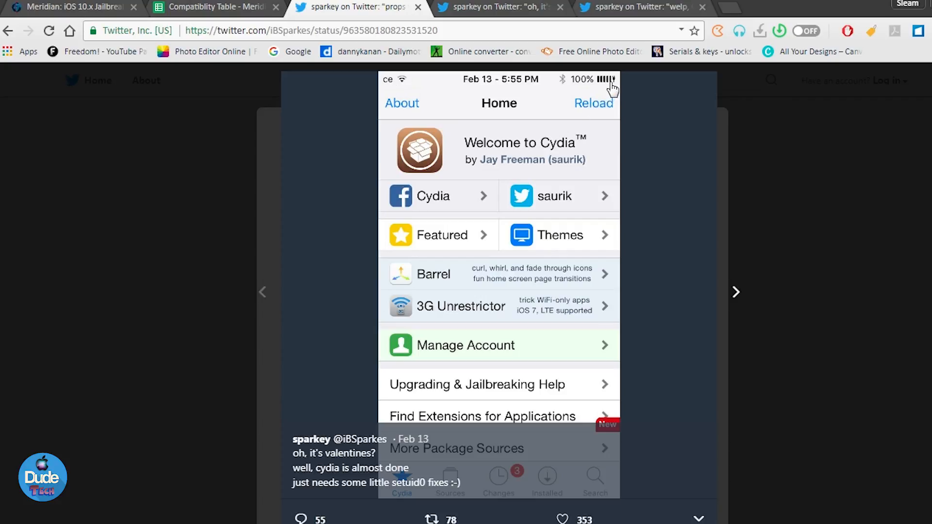
mouse_move(501, 281)
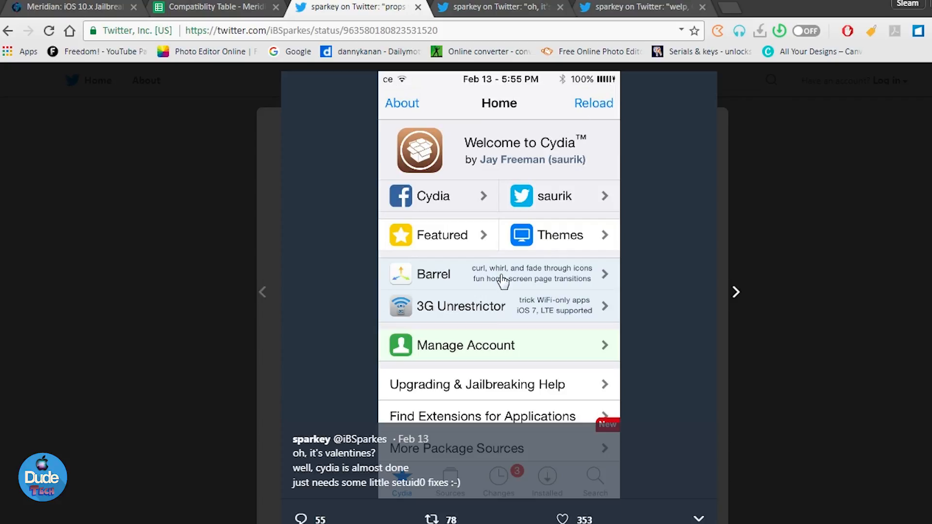
left_click(641, 7)
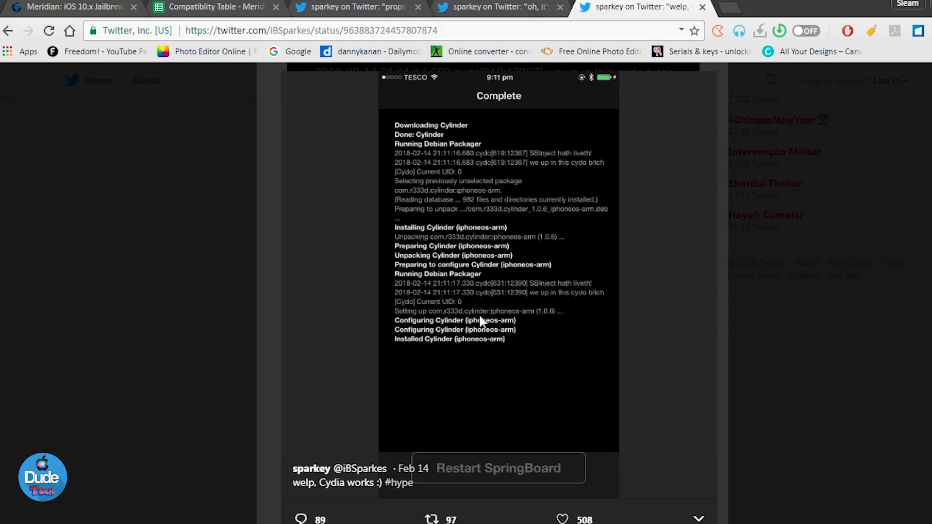
mouse_move(466, 478)
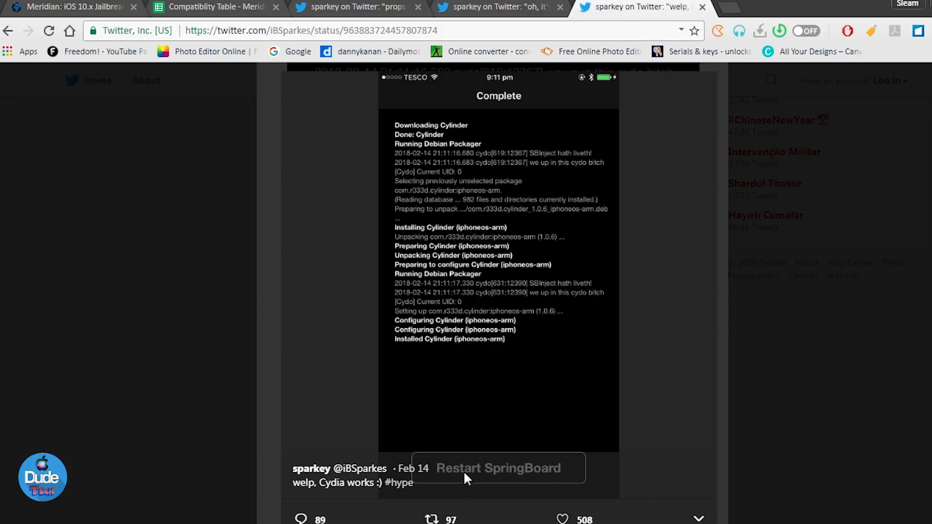
mouse_move(490, 498)
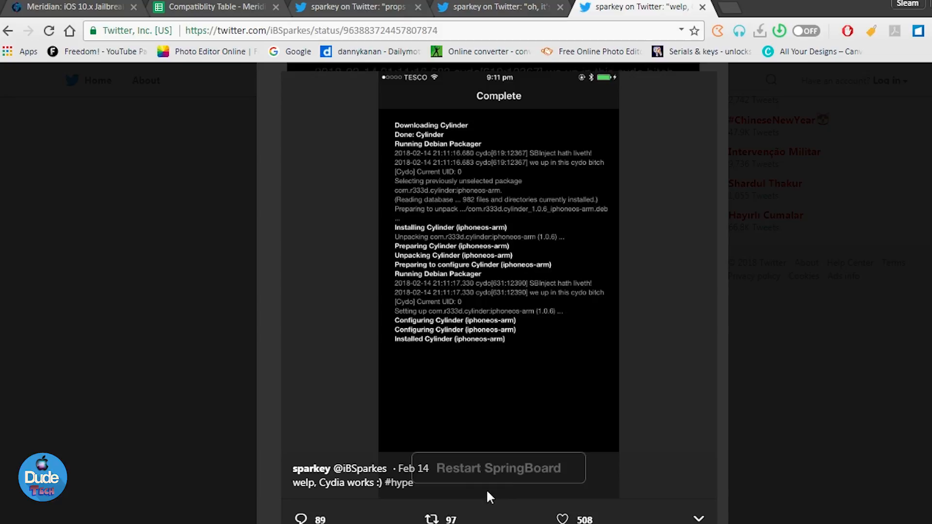
mouse_move(544, 284)
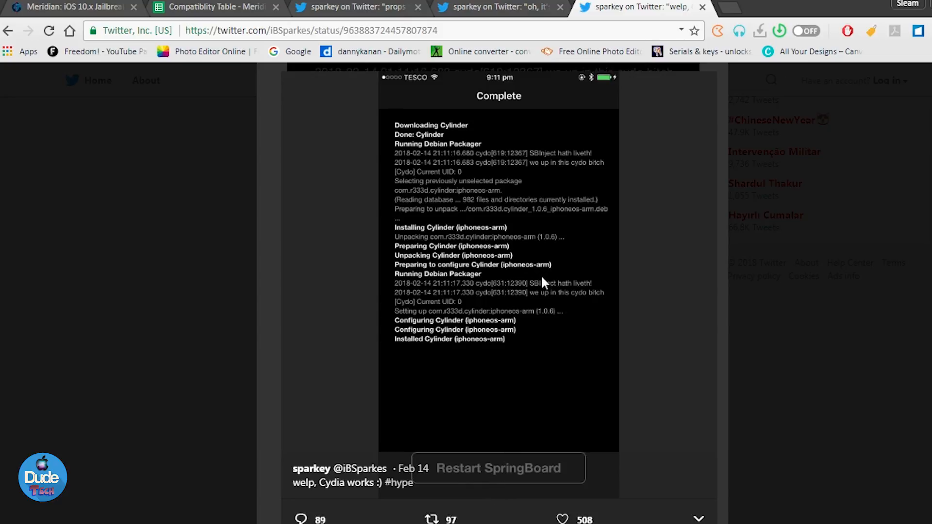
mouse_move(540, 272)
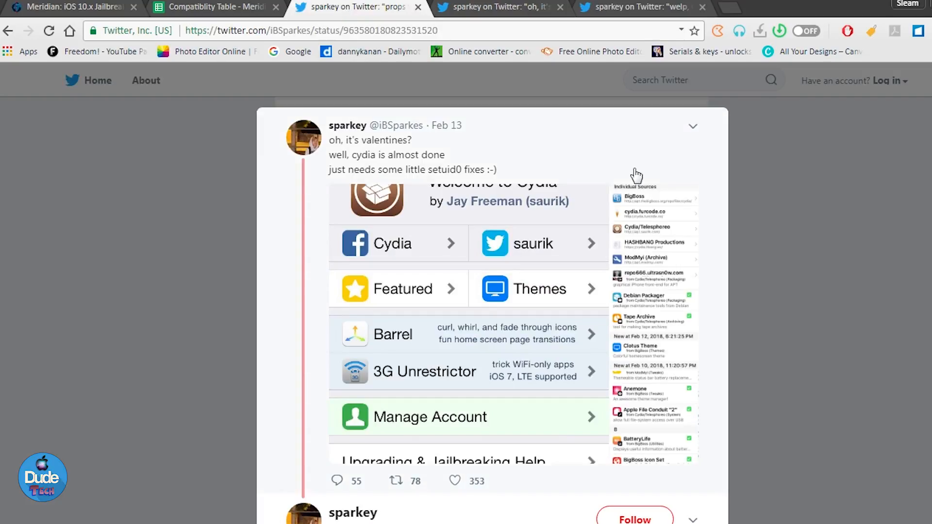
Step: Return to the Meridian iOS 10.x jailbreak homepage
left_click(71, 7)
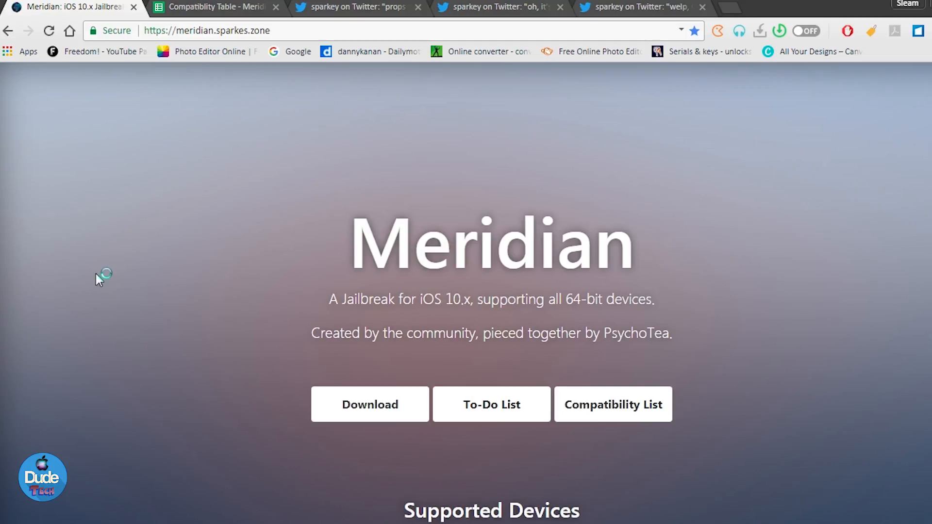
mouse_move(99, 280)
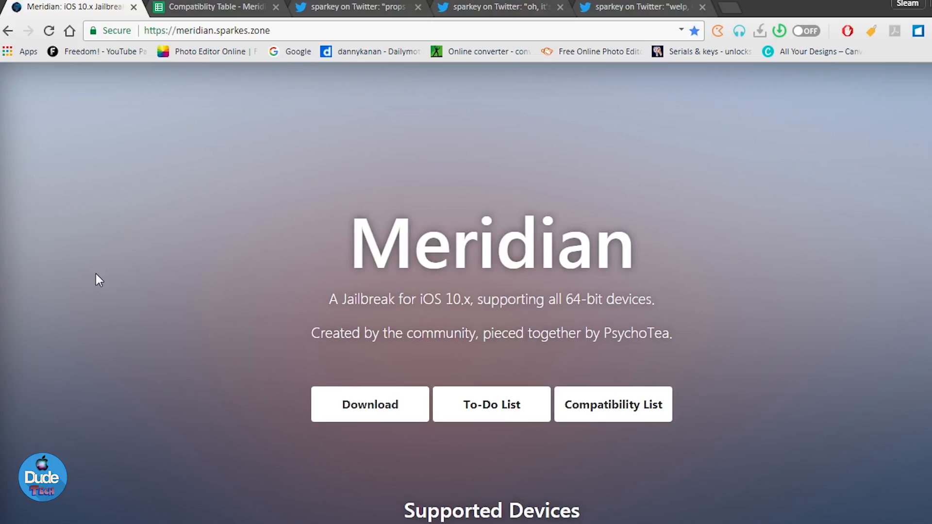
mouse_move(162, 365)
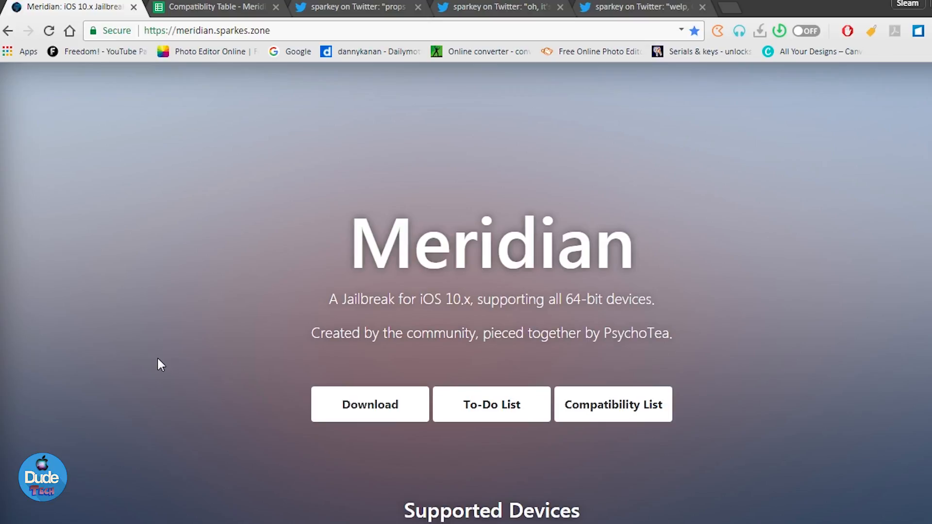
scroll("down", 3)
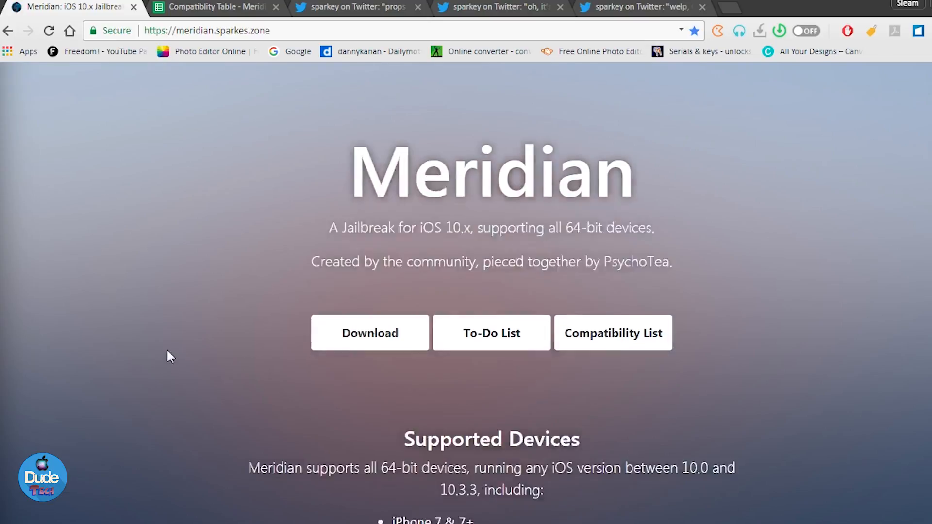
scroll("down", 3)
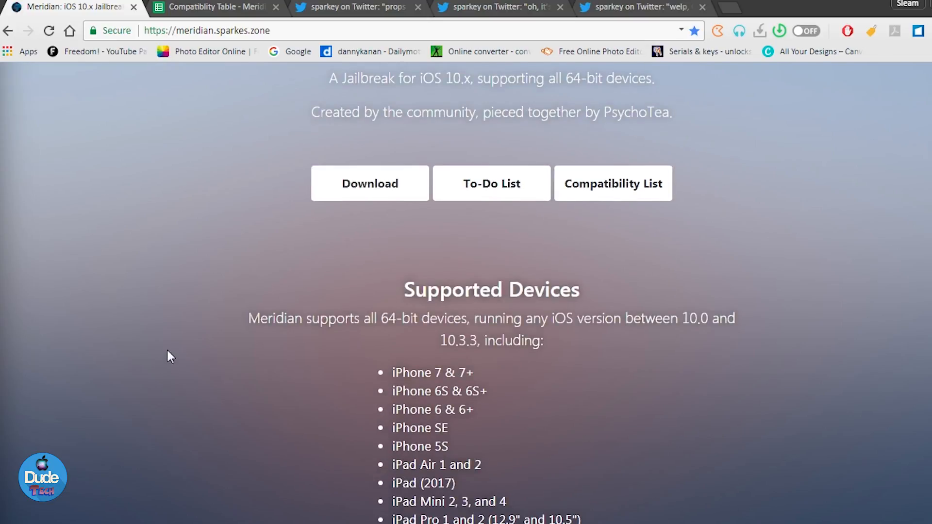
scroll("down", 3)
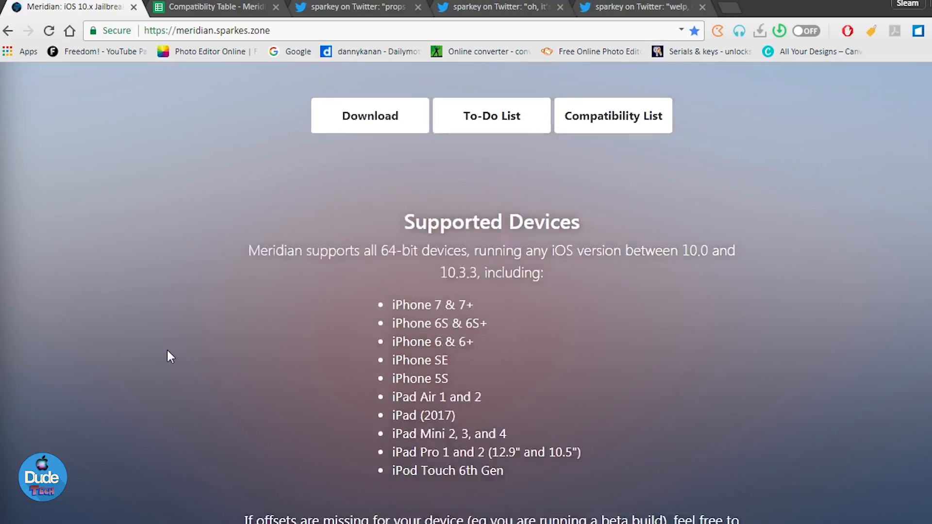
scroll("down", 3)
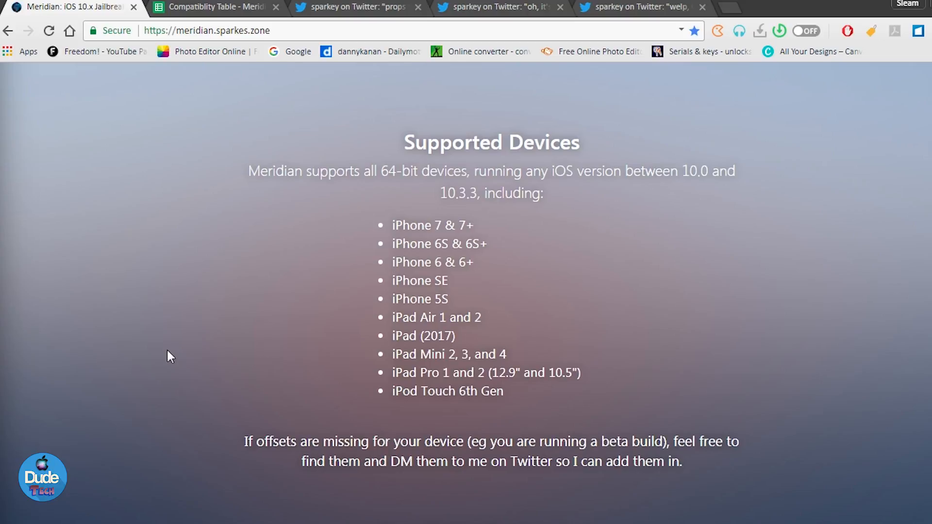
mouse_move(174, 355)
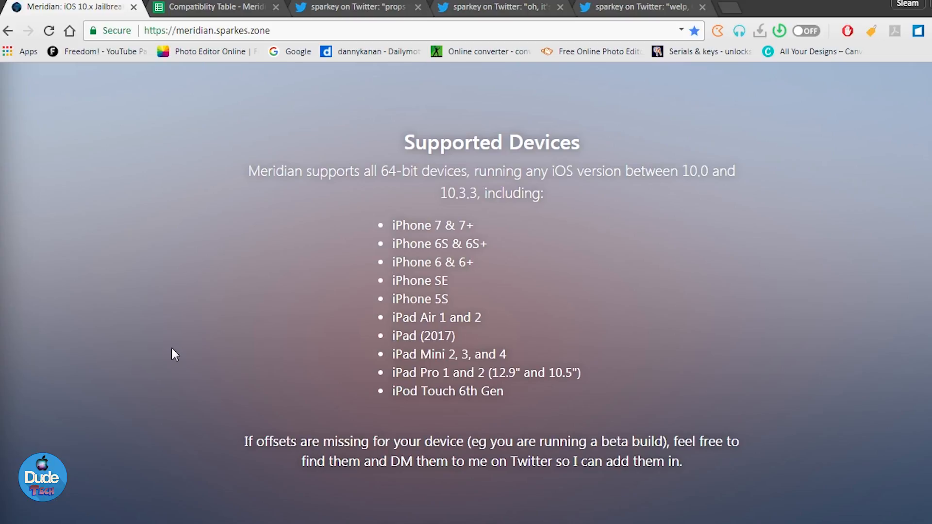
scroll("up", 3)
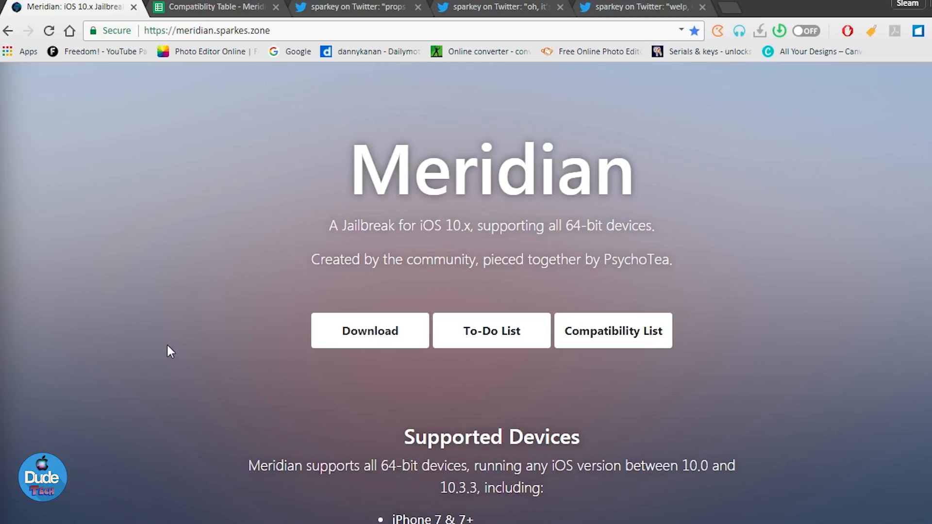
scroll("down", 3)
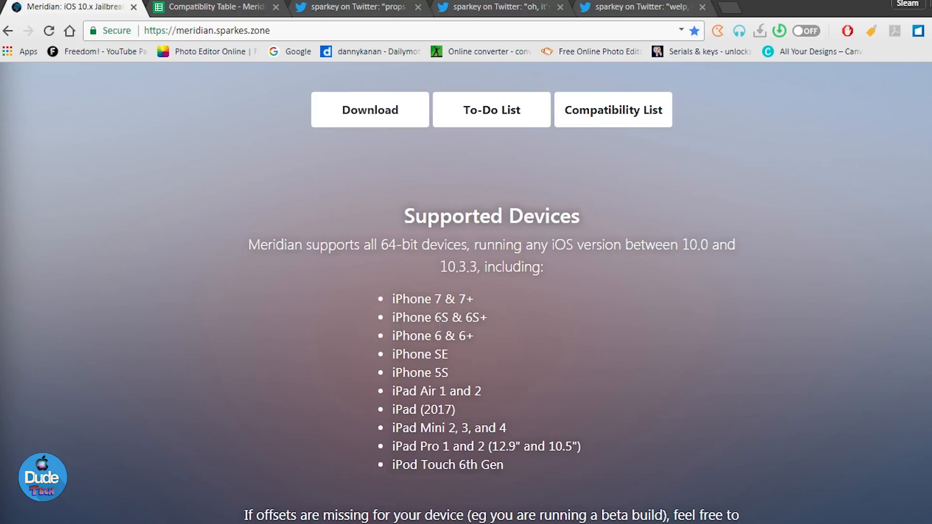
mouse_move(243, 353)
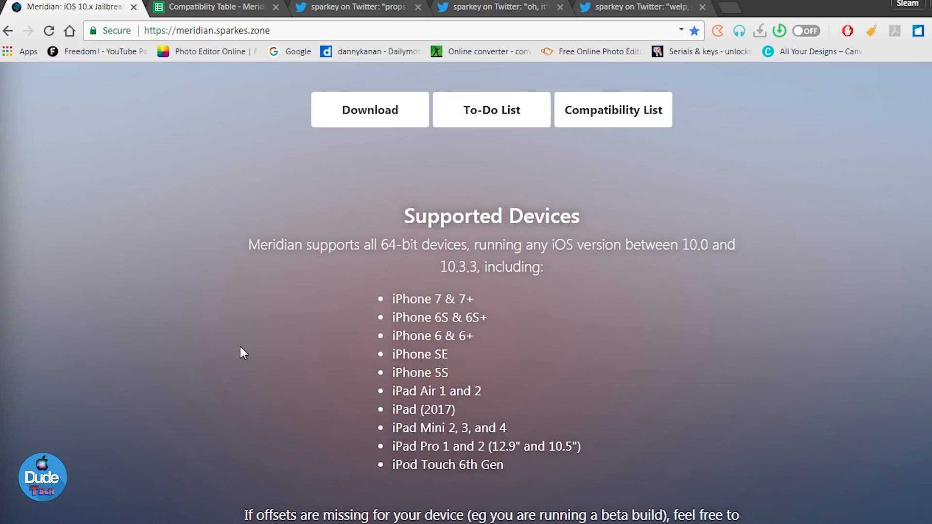
scroll("up", 3)
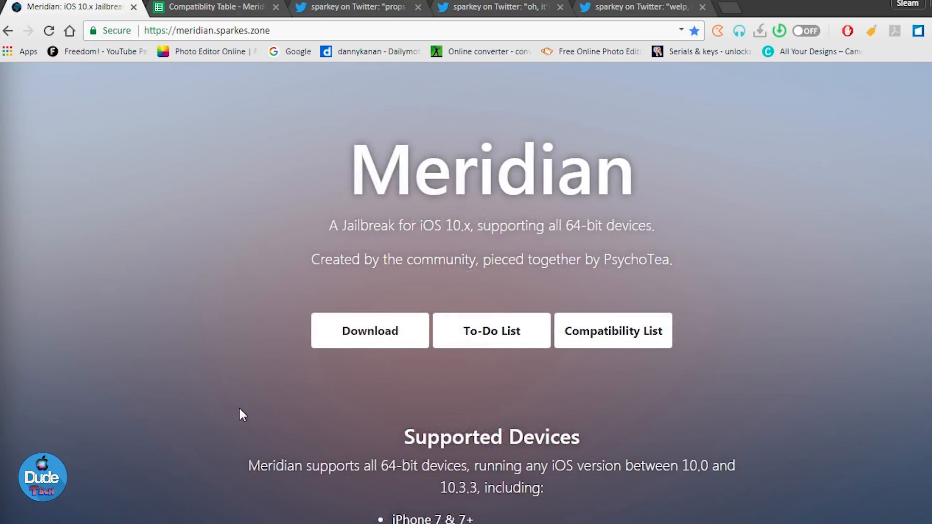
mouse_move(486, 409)
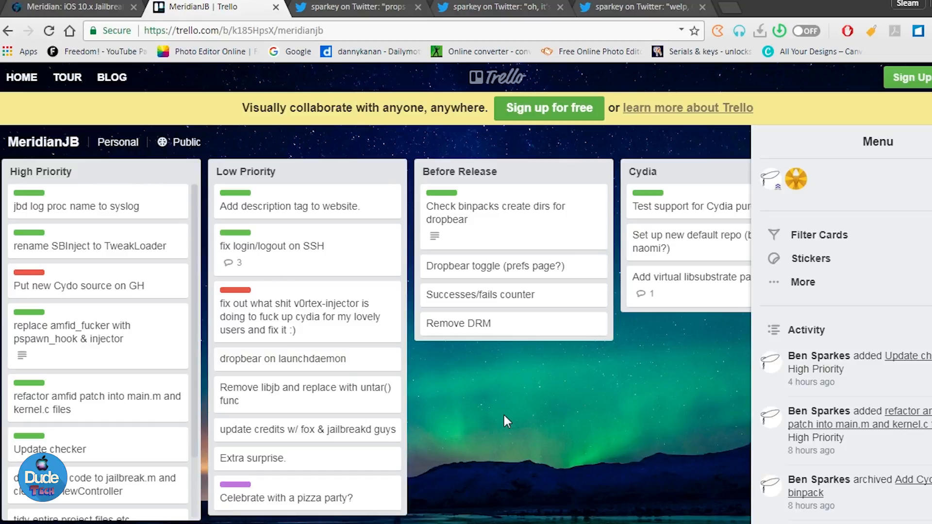
mouse_move(92, 7)
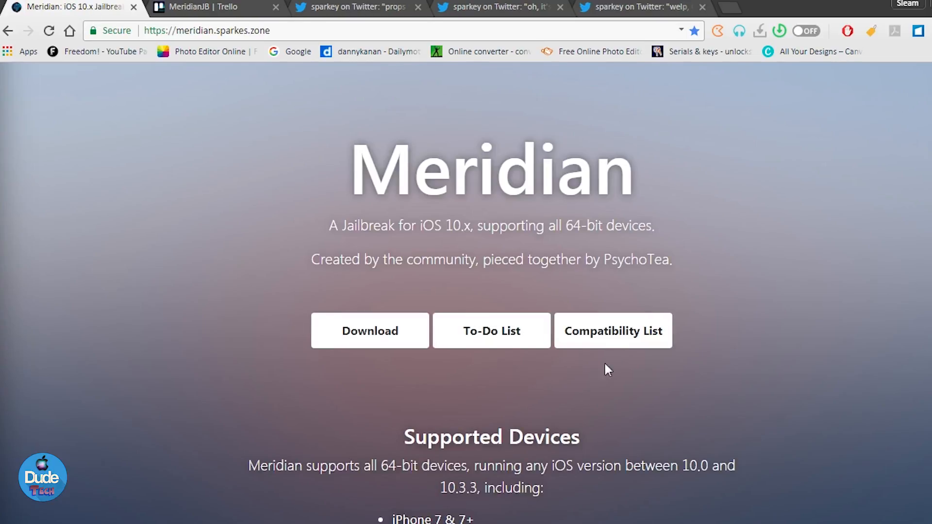
Step: Bring up the Meridian tweak compatibility spreadsheet listing pass/fail by iOS version
left_click(202, 7)
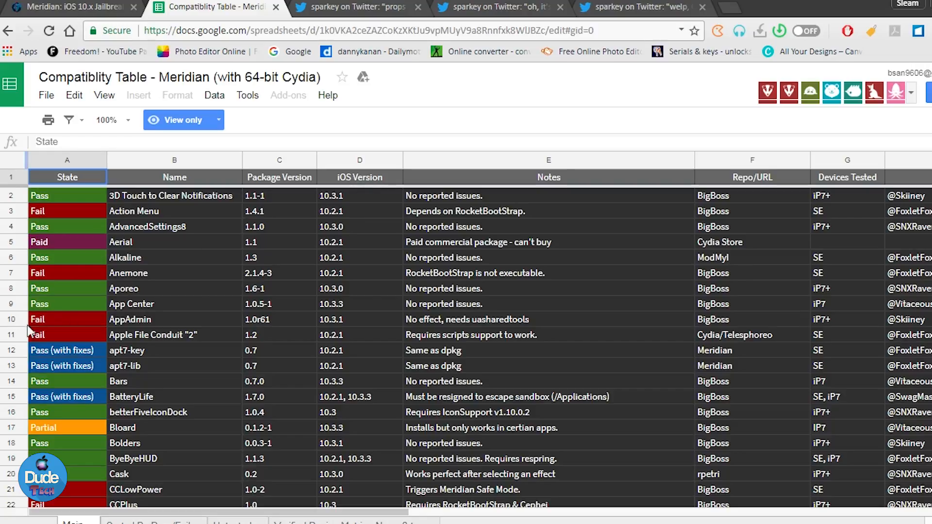
mouse_move(50, 317)
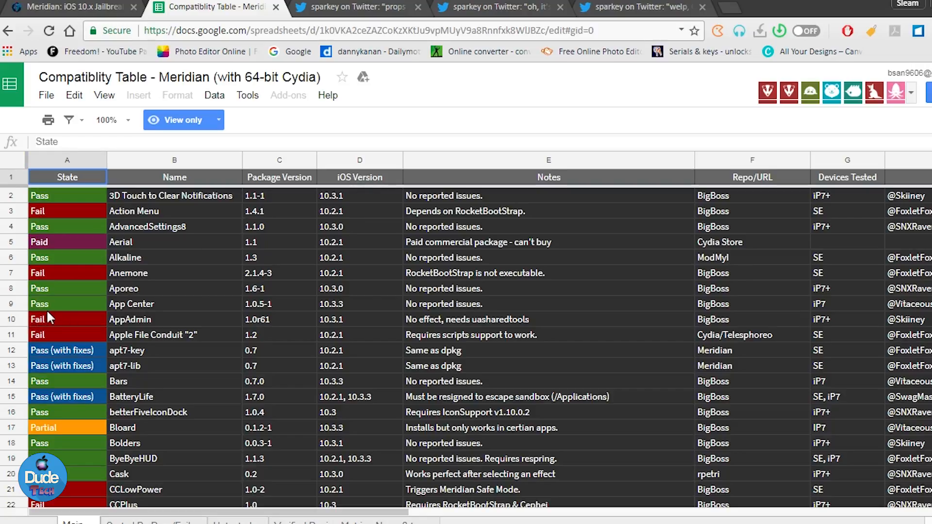
mouse_move(336, 189)
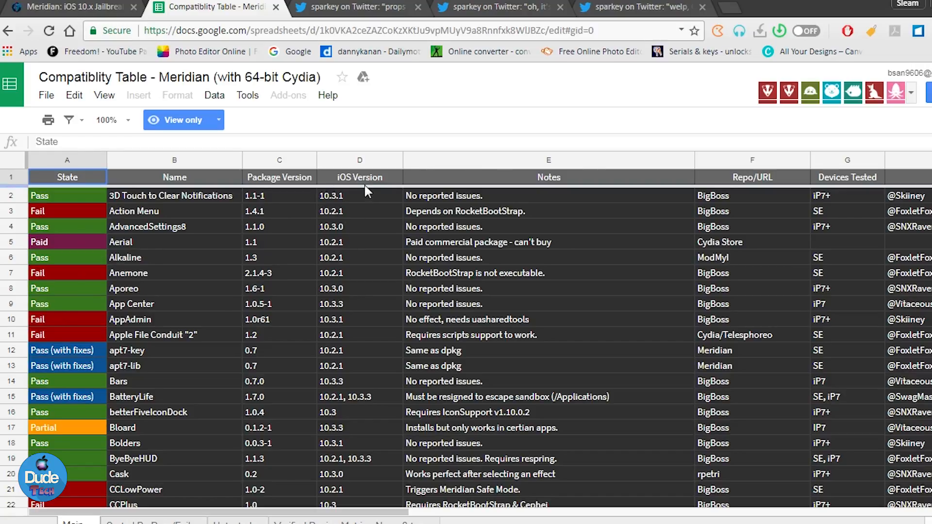
mouse_move(351, 242)
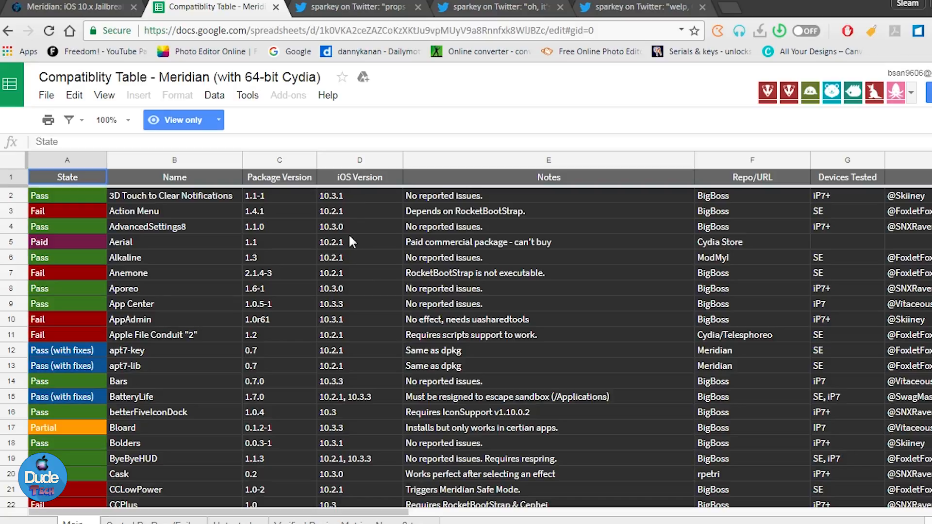
mouse_move(337, 216)
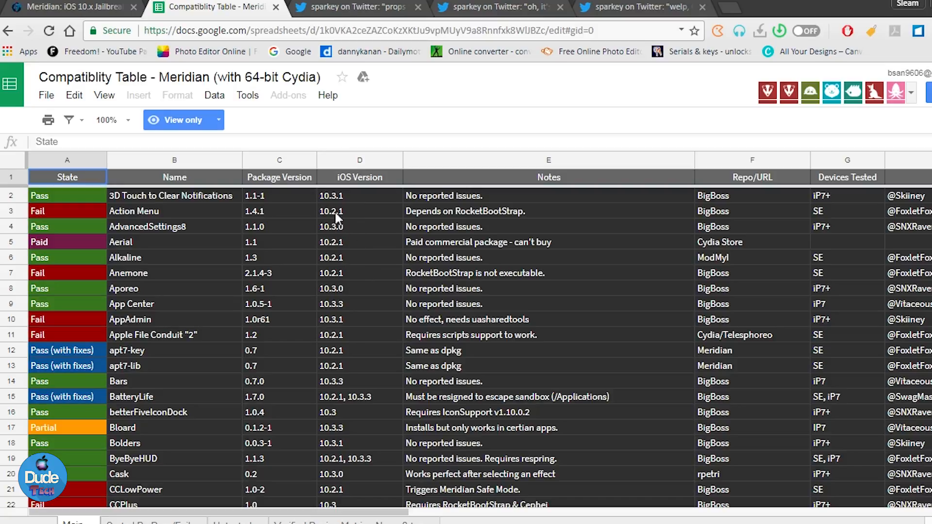
mouse_move(349, 327)
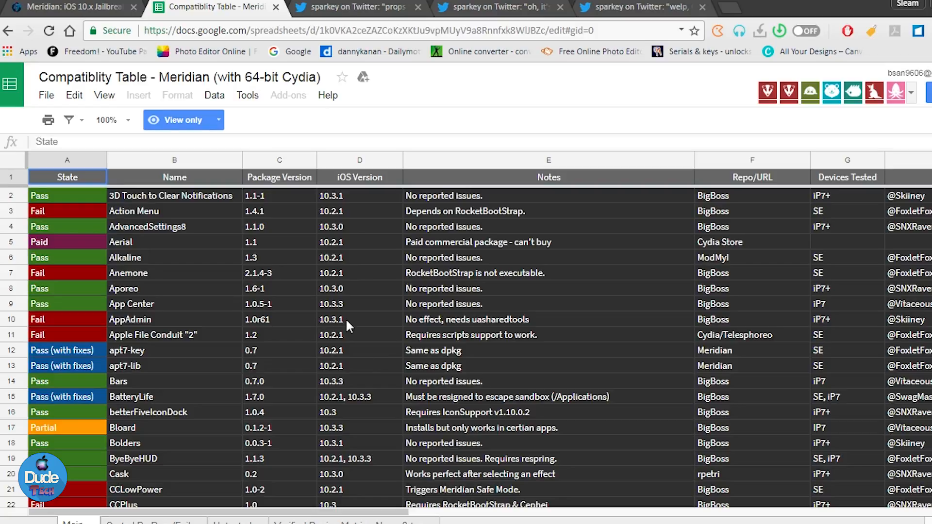
mouse_move(528, 81)
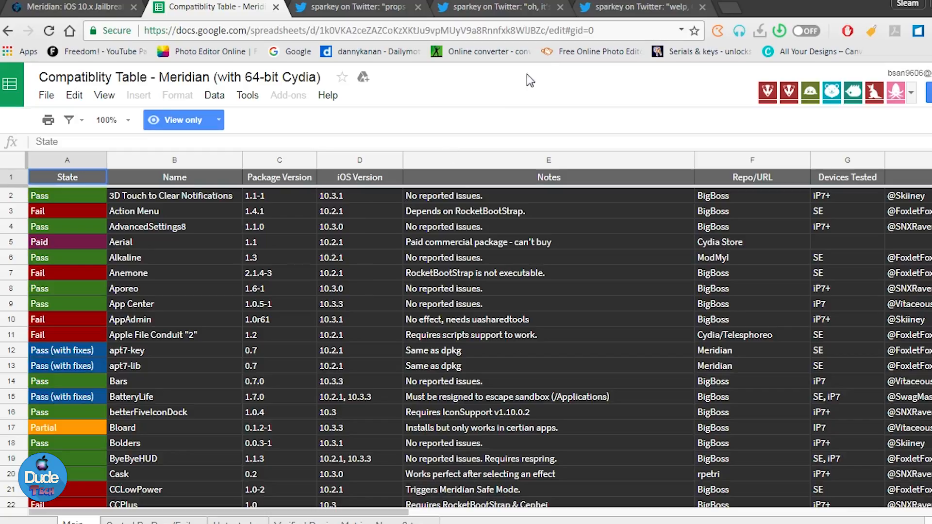
Step: Switch back to sparkey's Valentine's Day tweet about Cydia being almost done
left_click(639, 7)
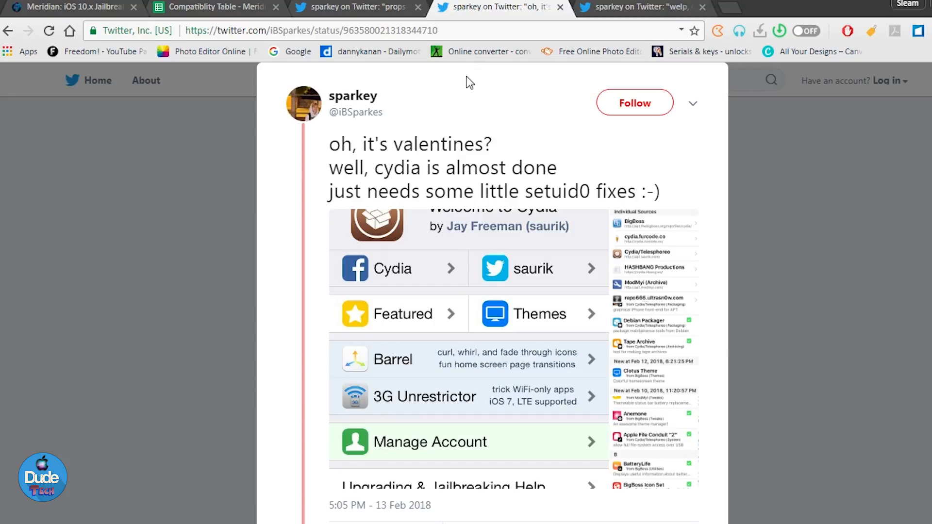
mouse_move(520, 90)
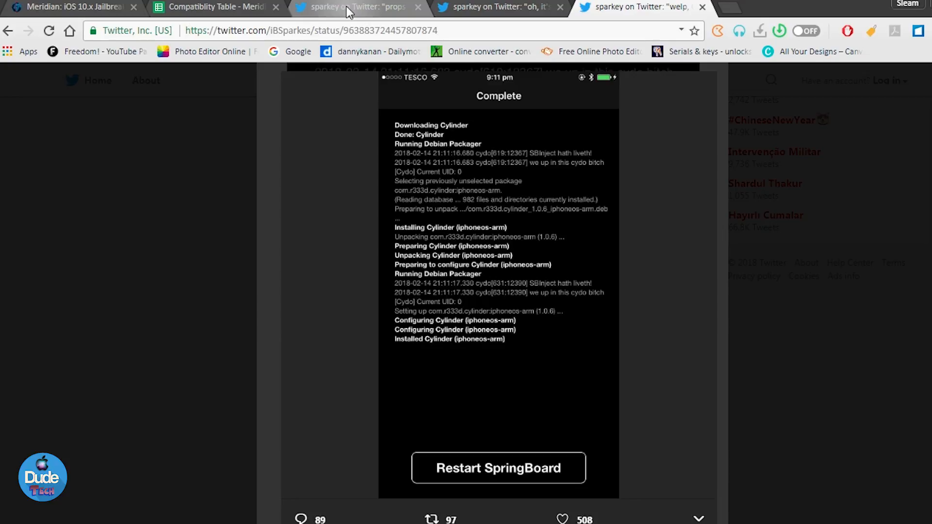
mouse_move(351, 73)
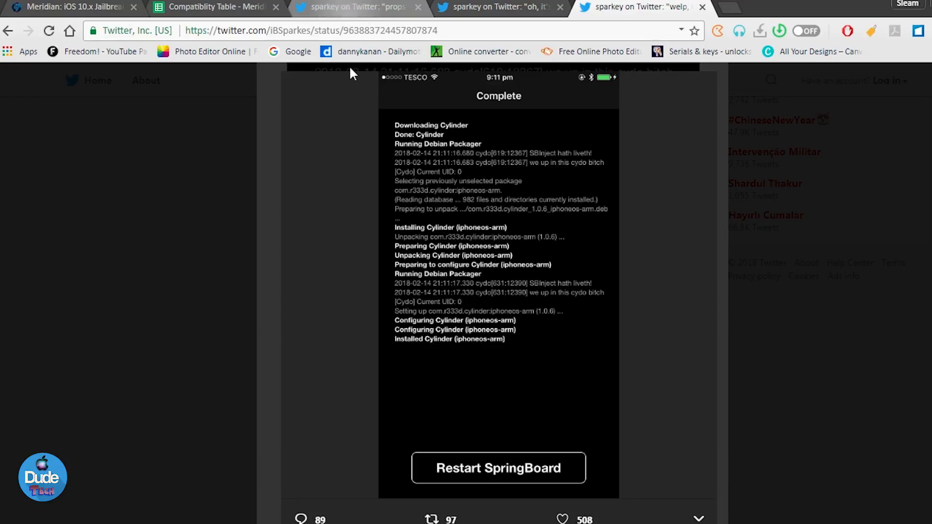
Step: Return to the Meridian homepage and look through its Supported Devices list, ending at the top
left_click(67, 6)
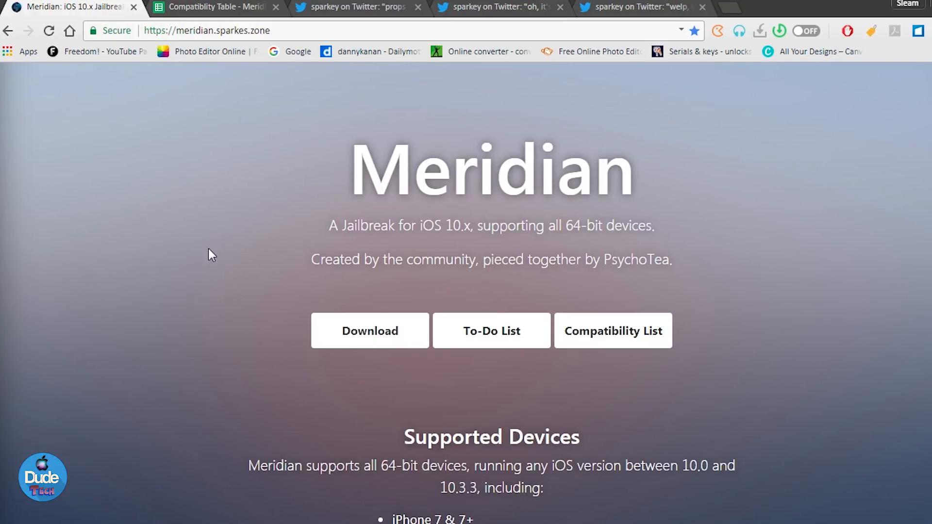
mouse_move(182, 272)
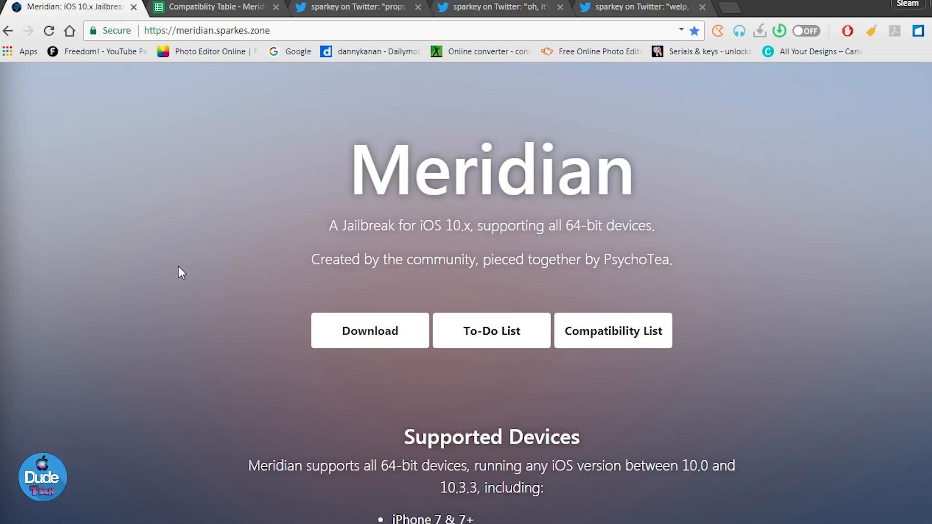
scroll("down", 3)
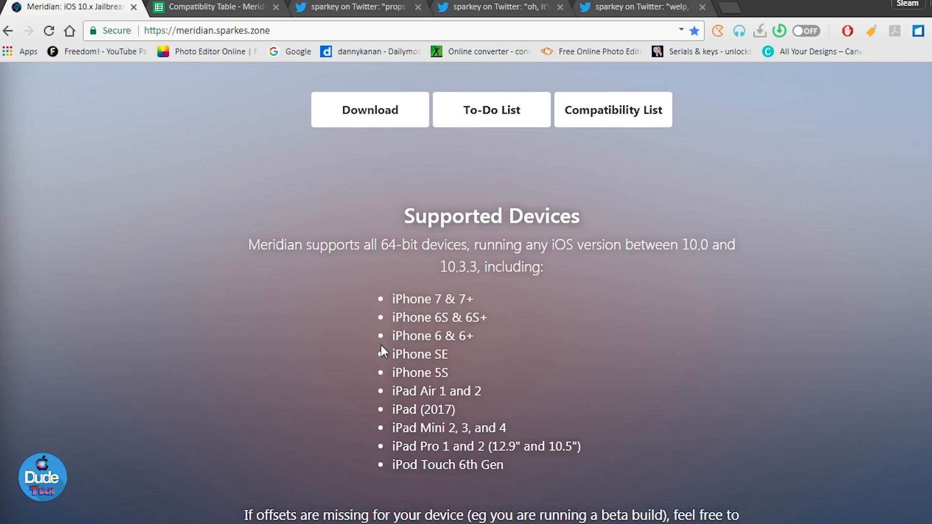
mouse_move(441, 393)
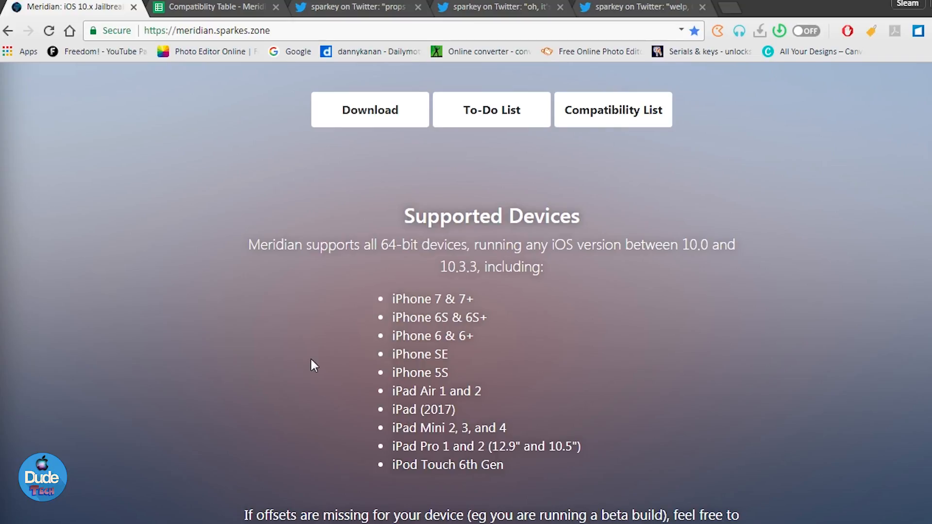
scroll("up", 3)
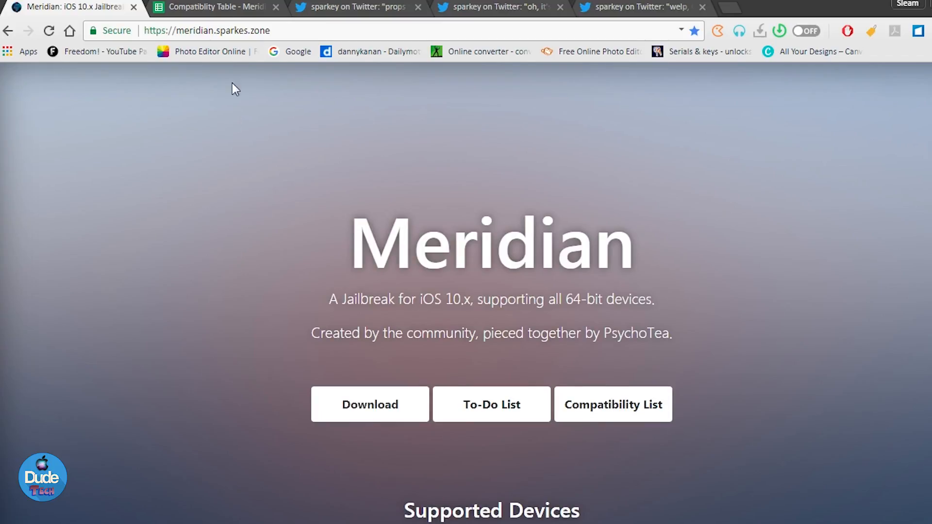
mouse_move(222, 330)
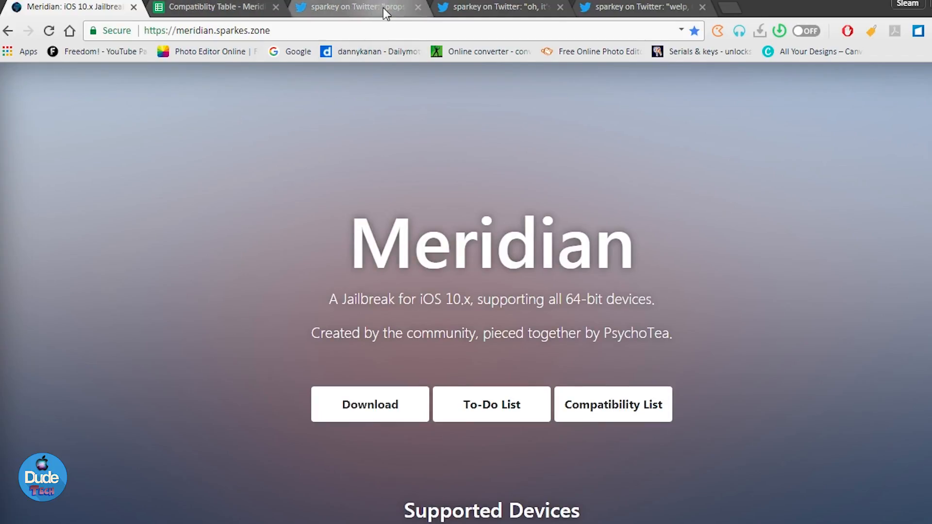
mouse_move(169, 335)
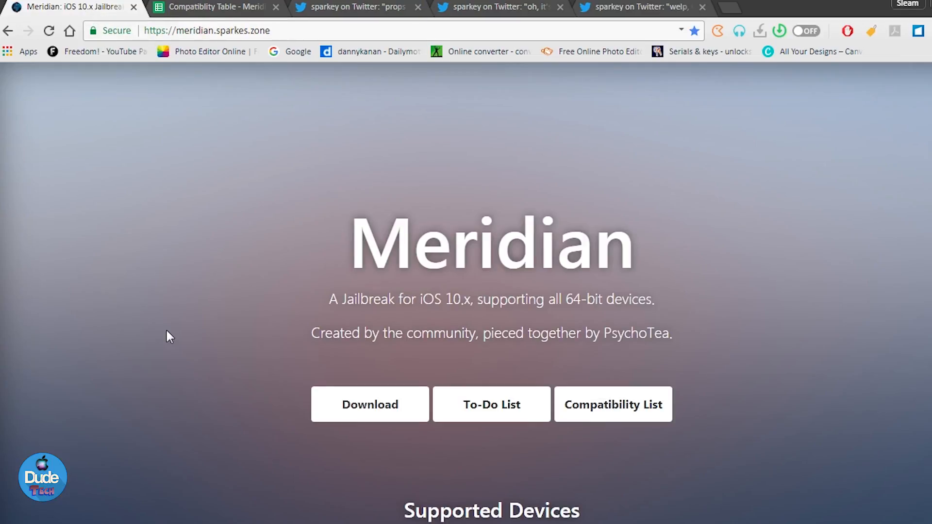
mouse_move(171, 333)
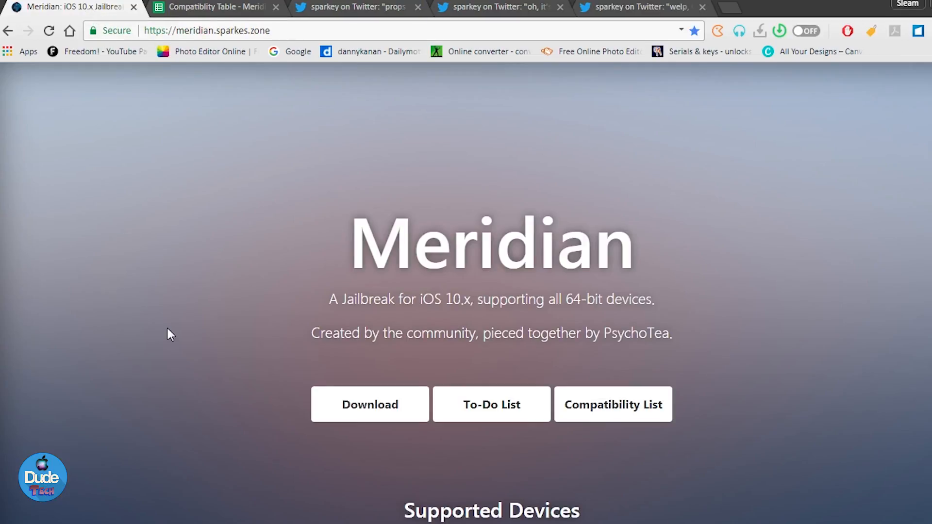